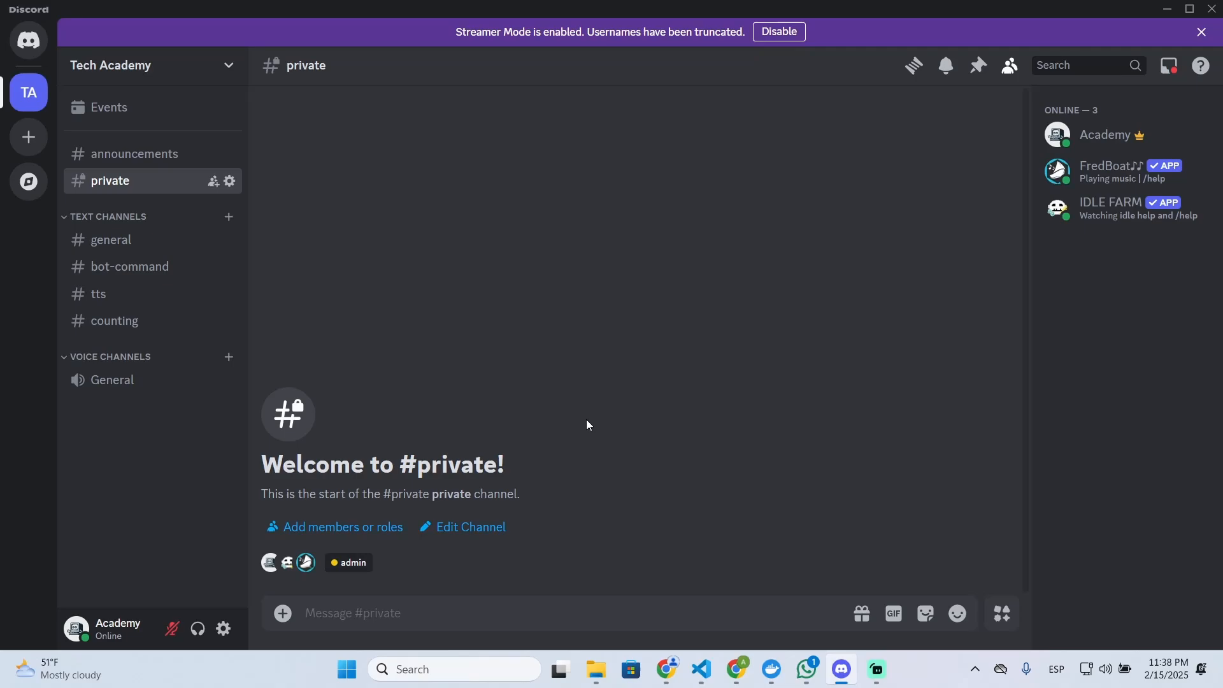
mouse_move(601, 349)
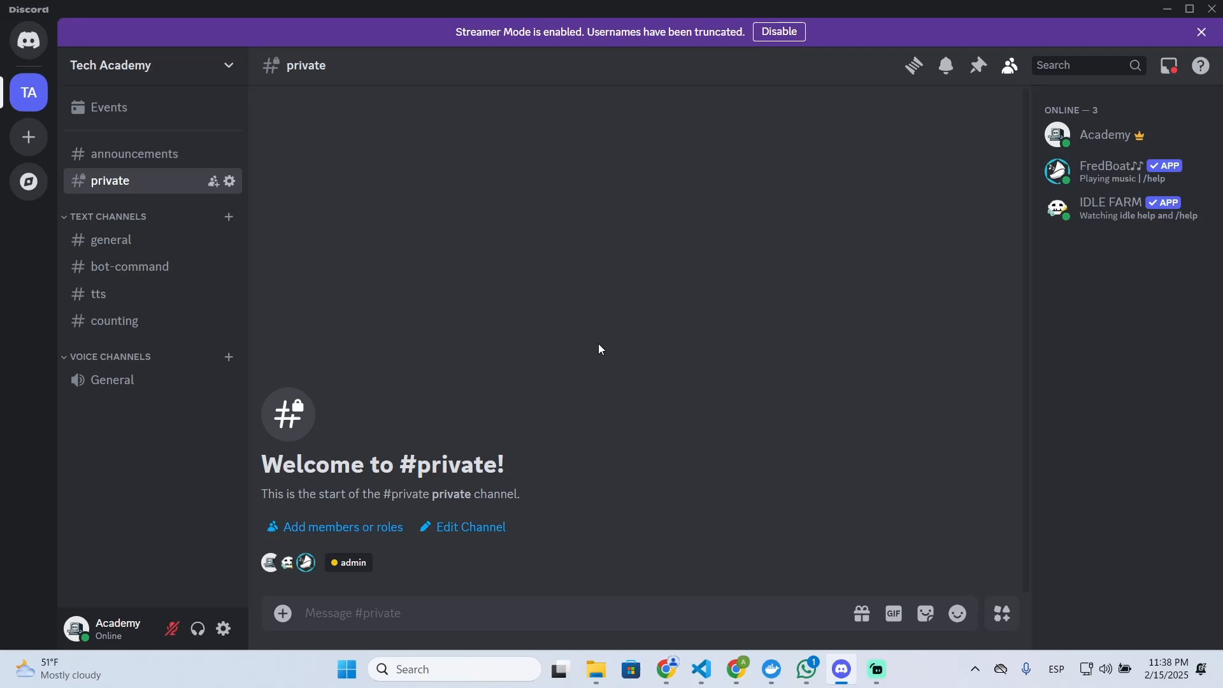
mouse_move(506, 549)
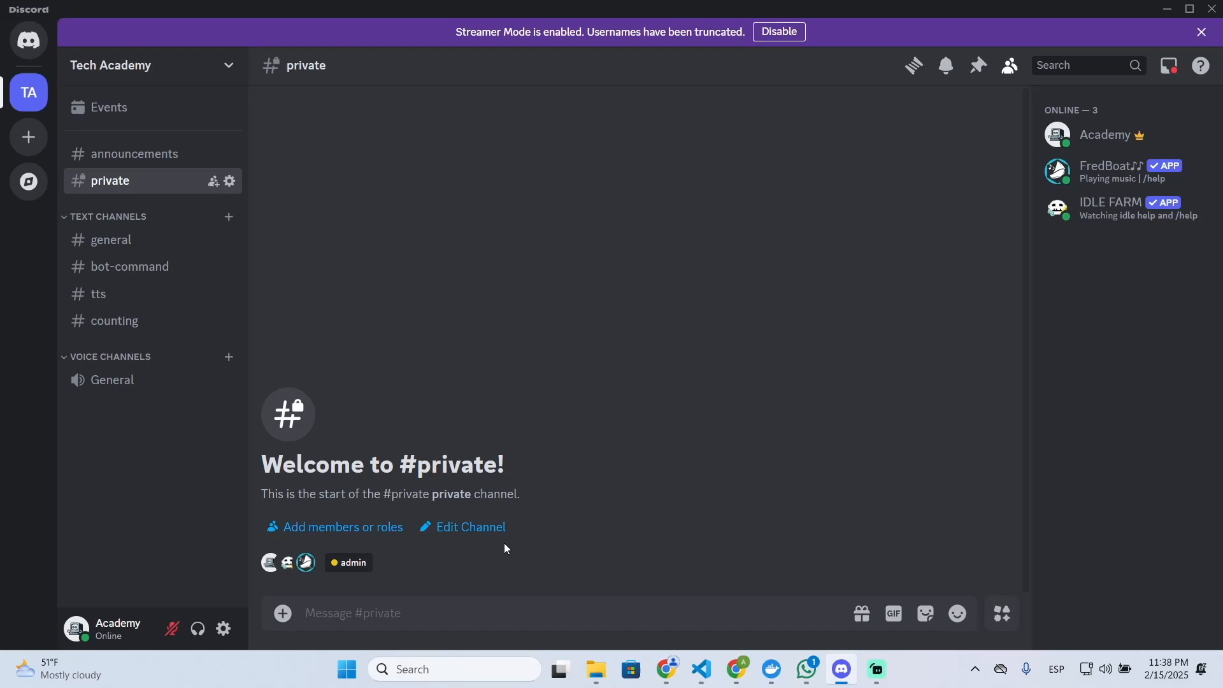
mouse_move(214, 75)
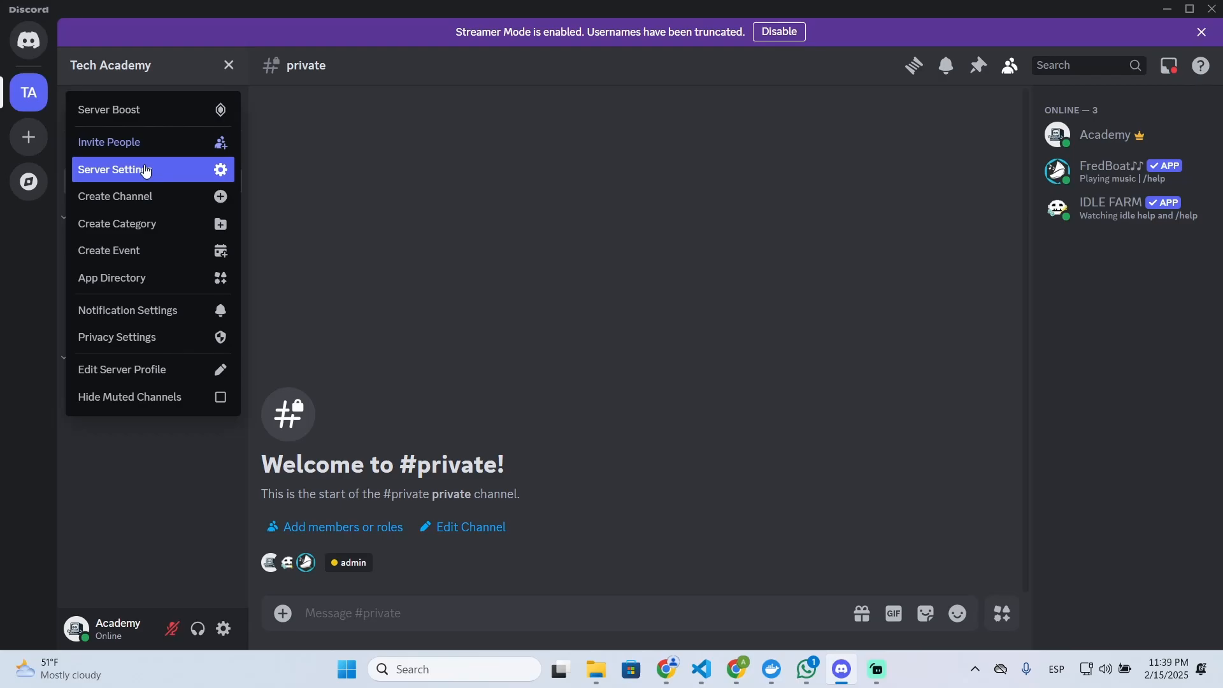
Open Tech Academy's Server Settings on the Roles page listing its six roles.
left_click(144, 170)
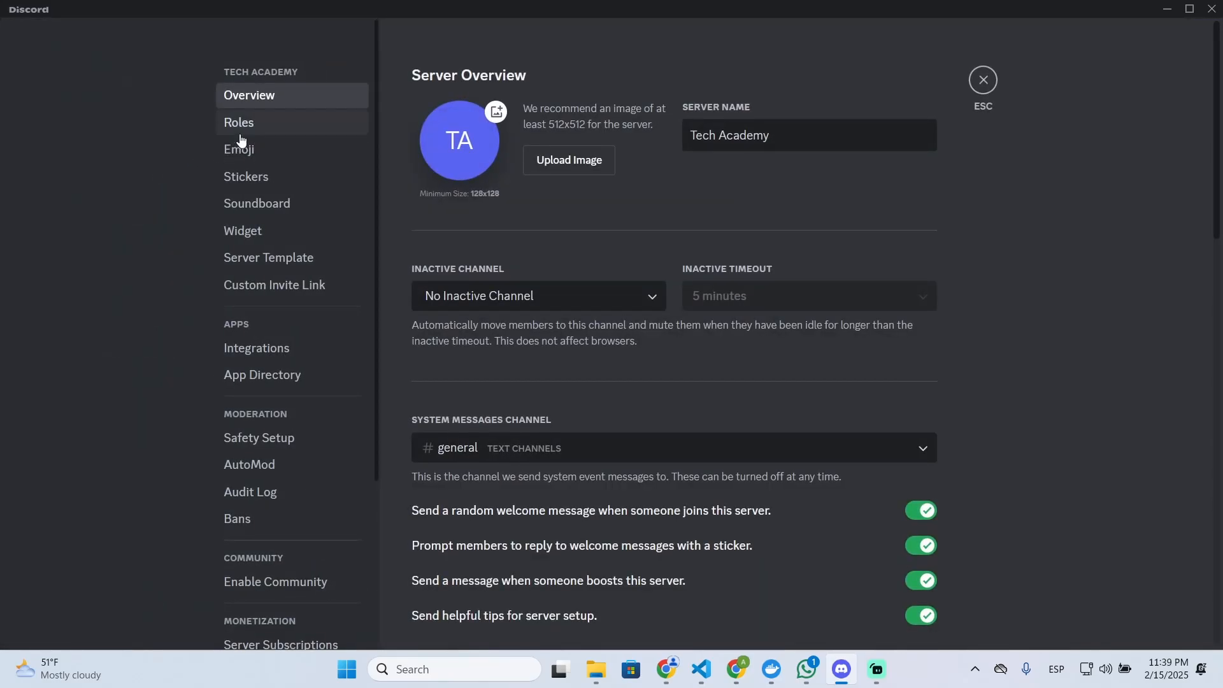
left_click(238, 123)
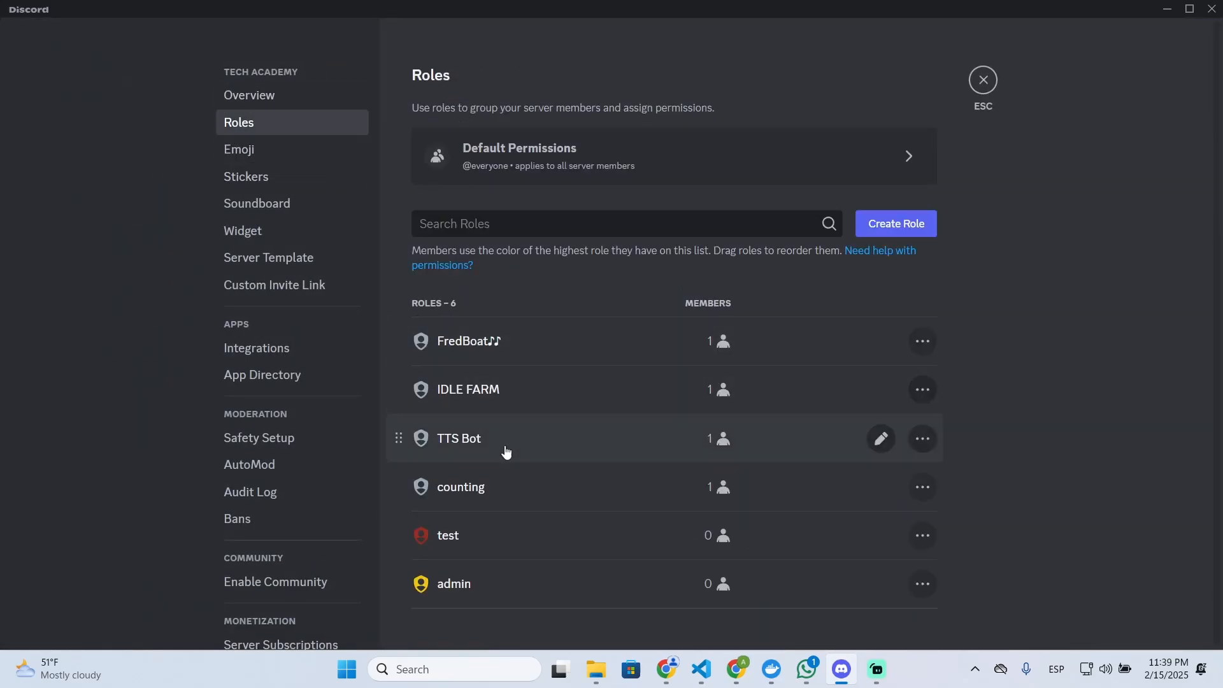
mouse_move(460, 536)
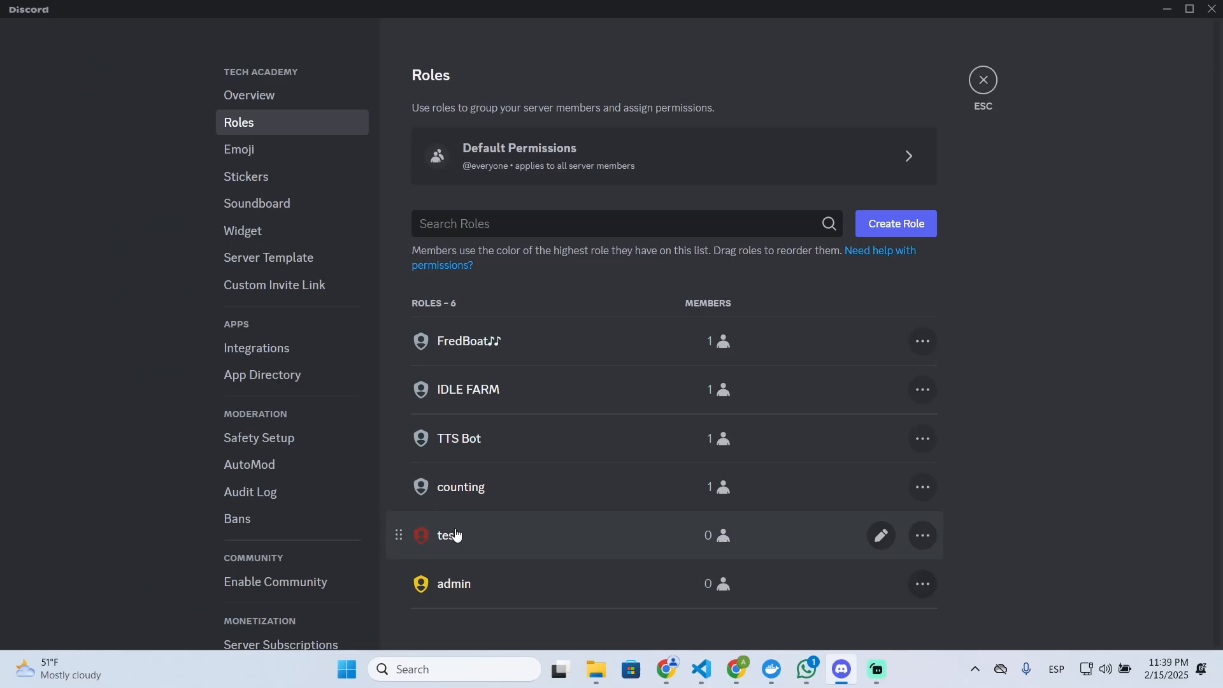
mouse_move(498, 564)
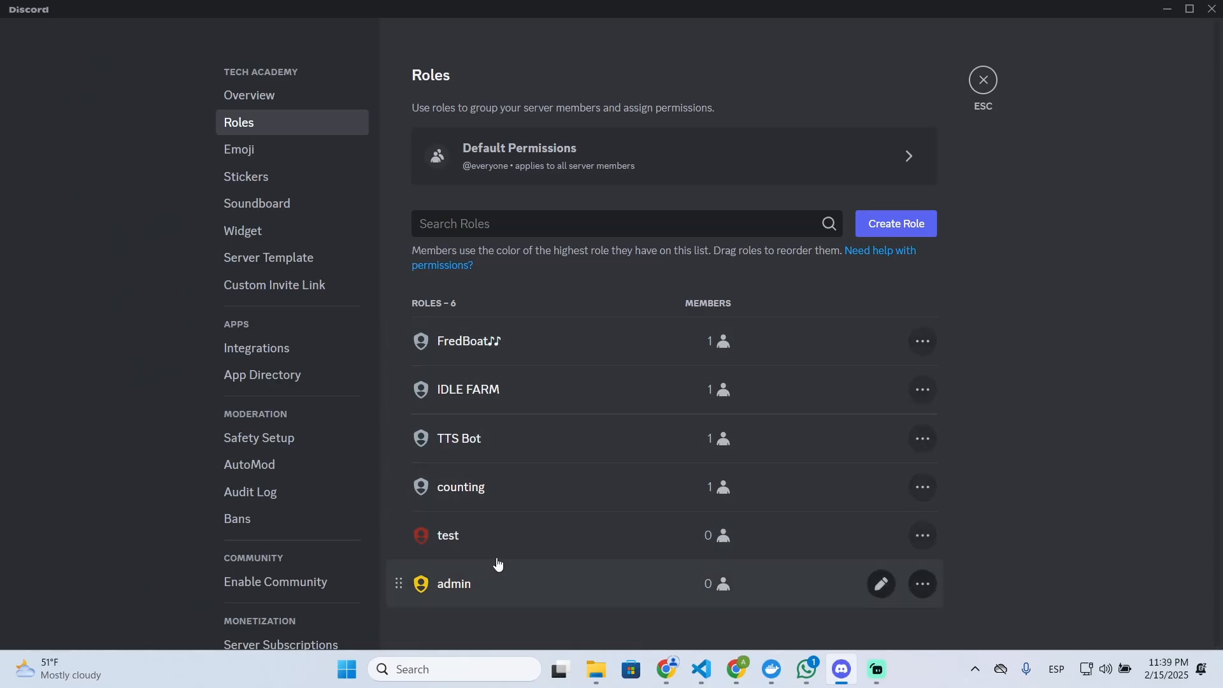
left_click(448, 536)
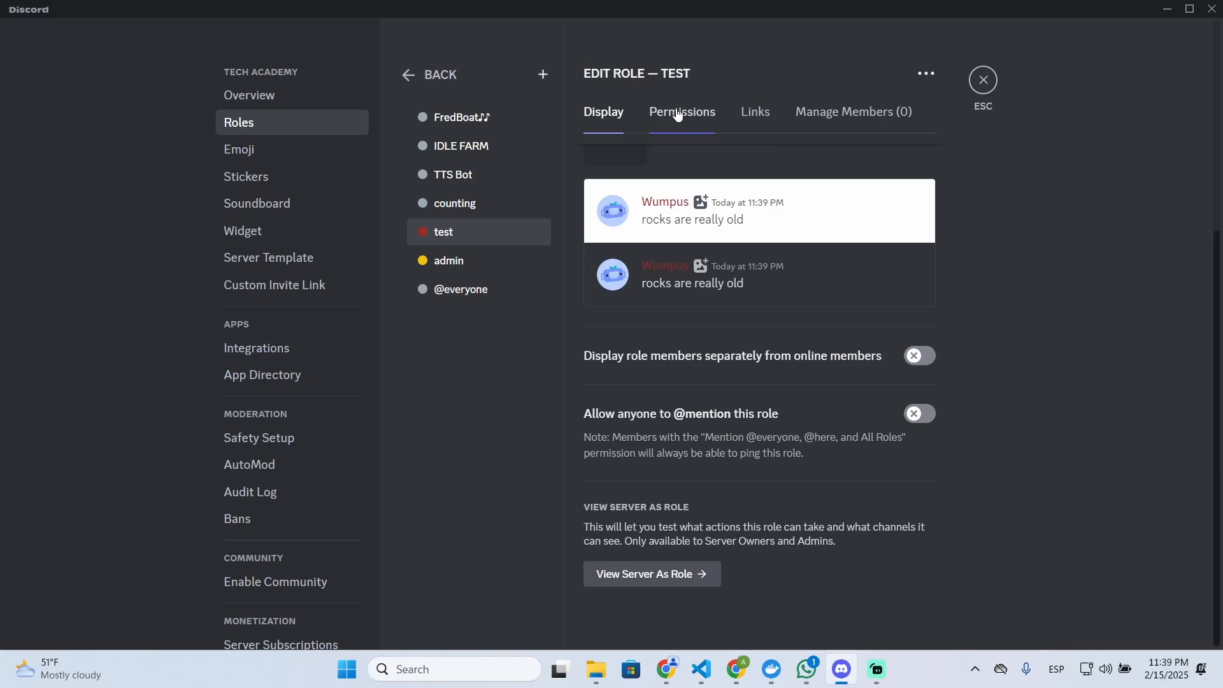
left_click(682, 112)
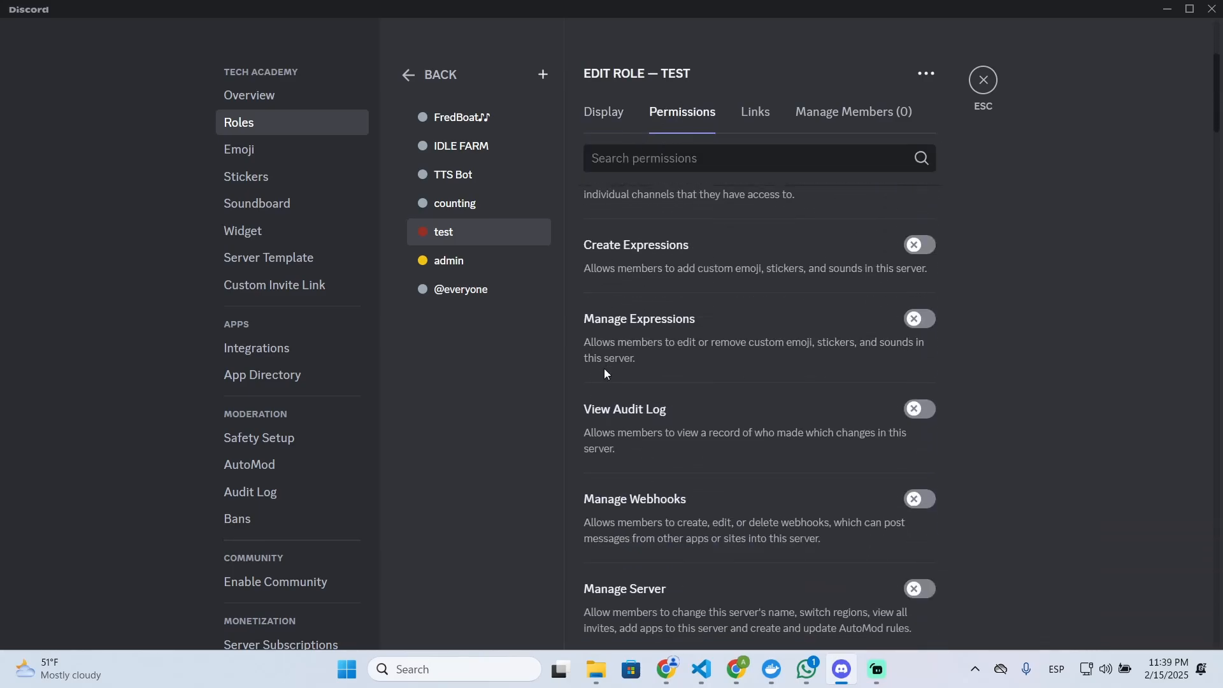
scroll("down", 3)
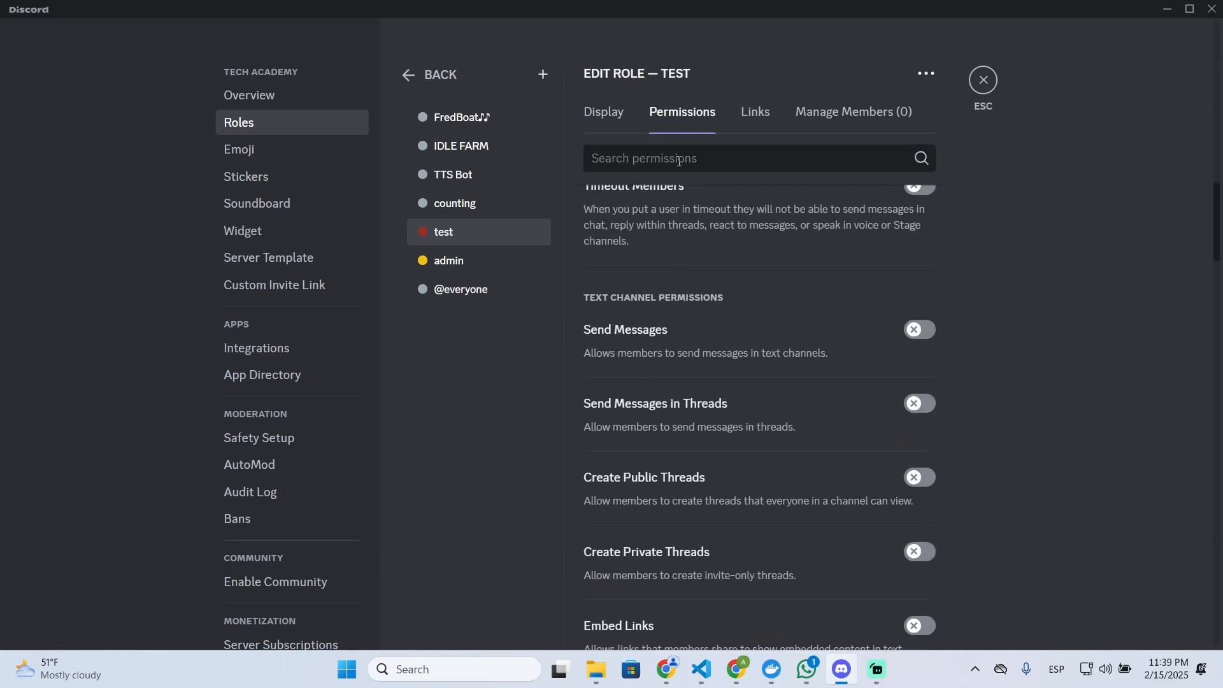
type("@e")
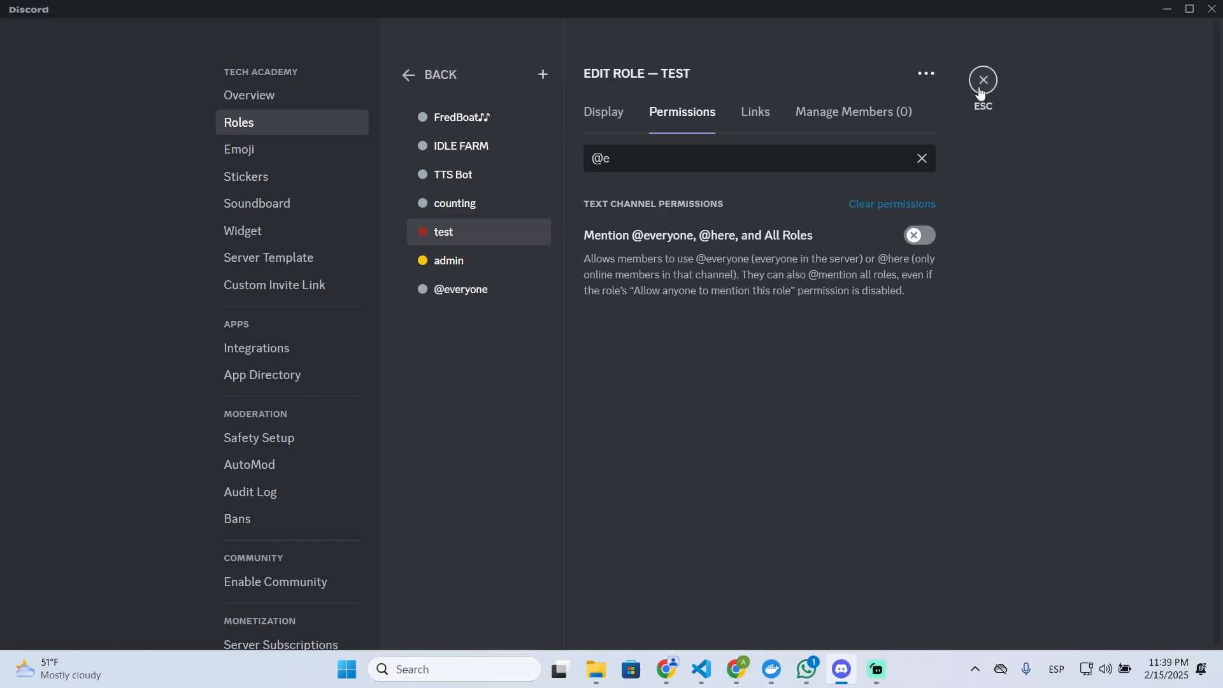
left_click(926, 73)
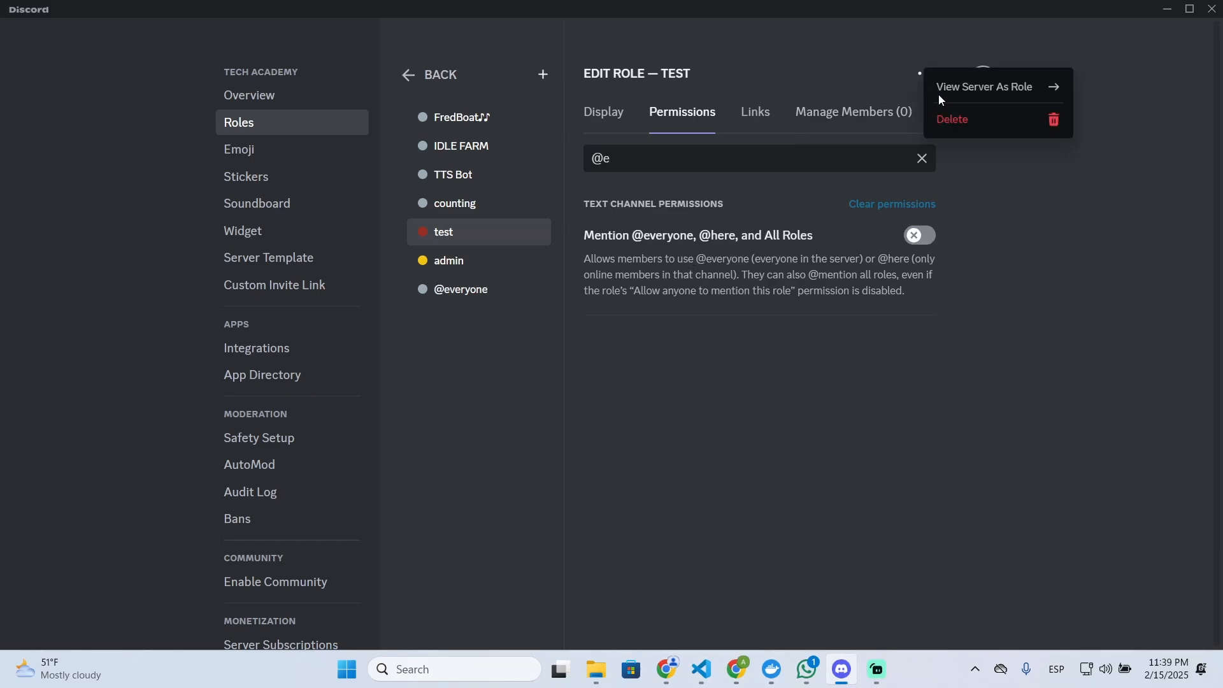
left_click(985, 87)
type("@ever")
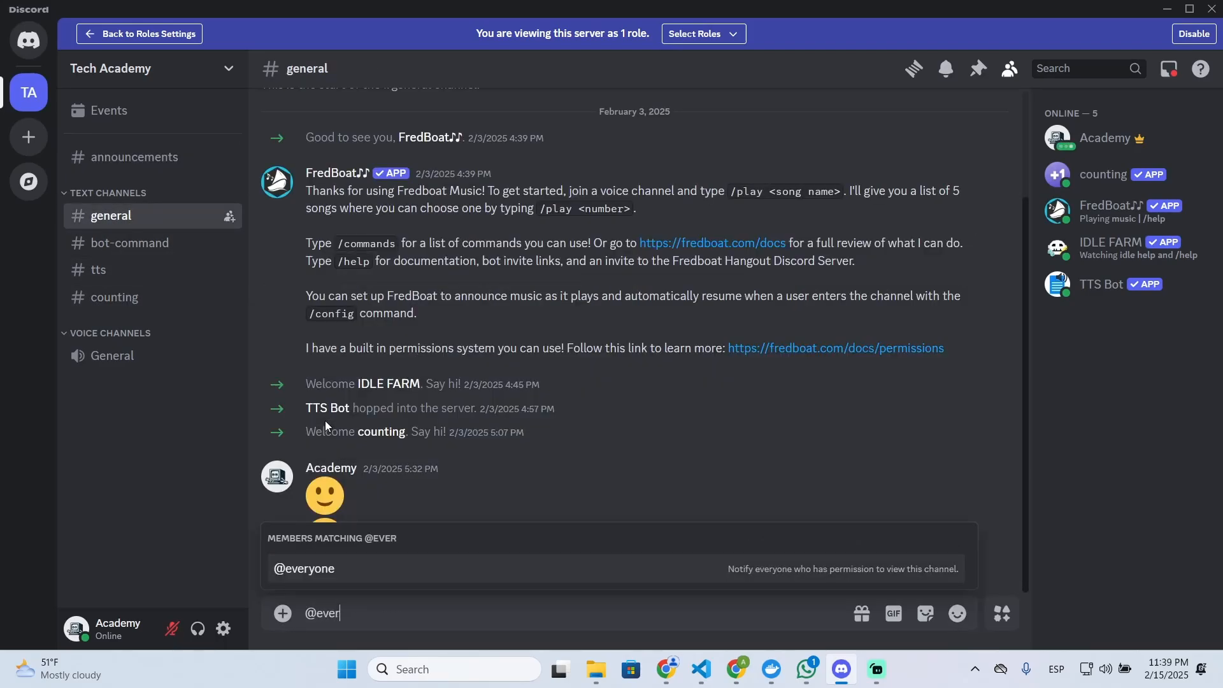
key("Enter")
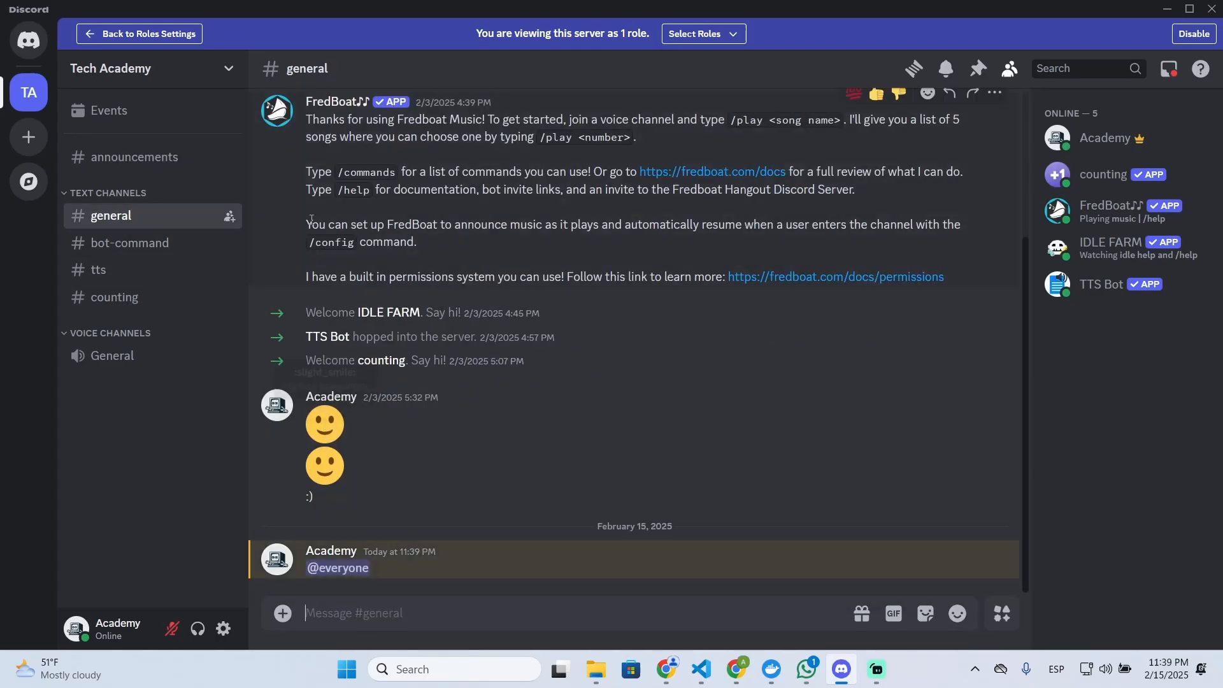
left_click(139, 34)
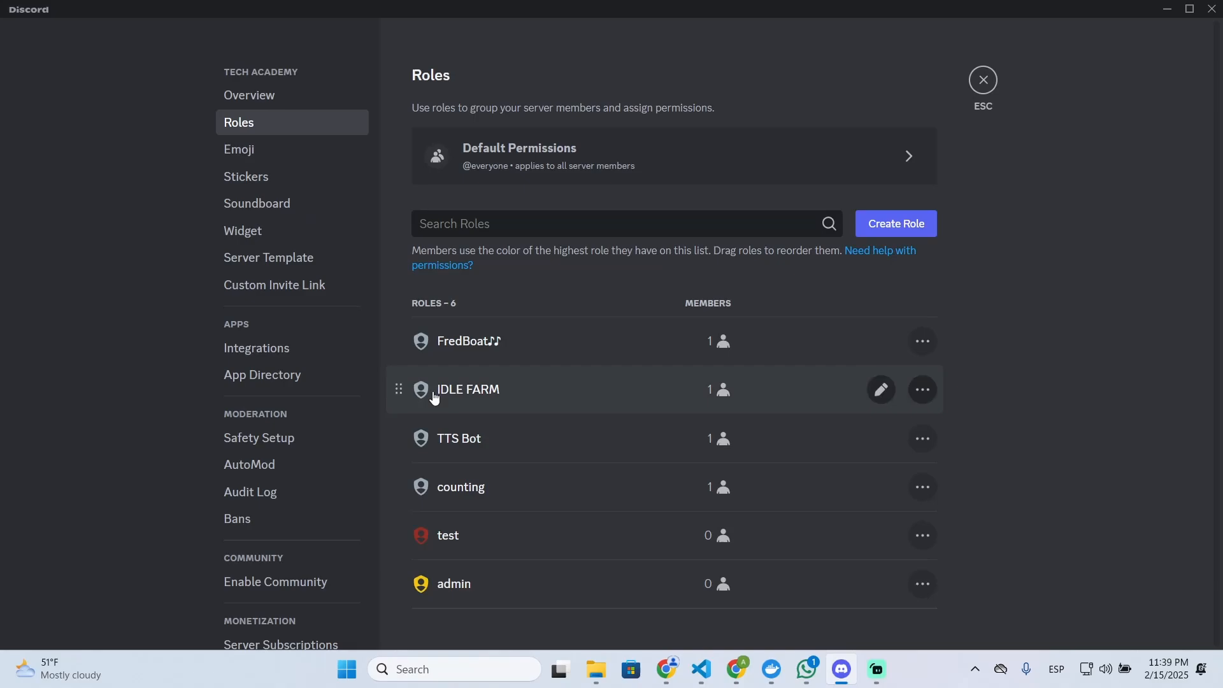
mouse_move(883, 223)
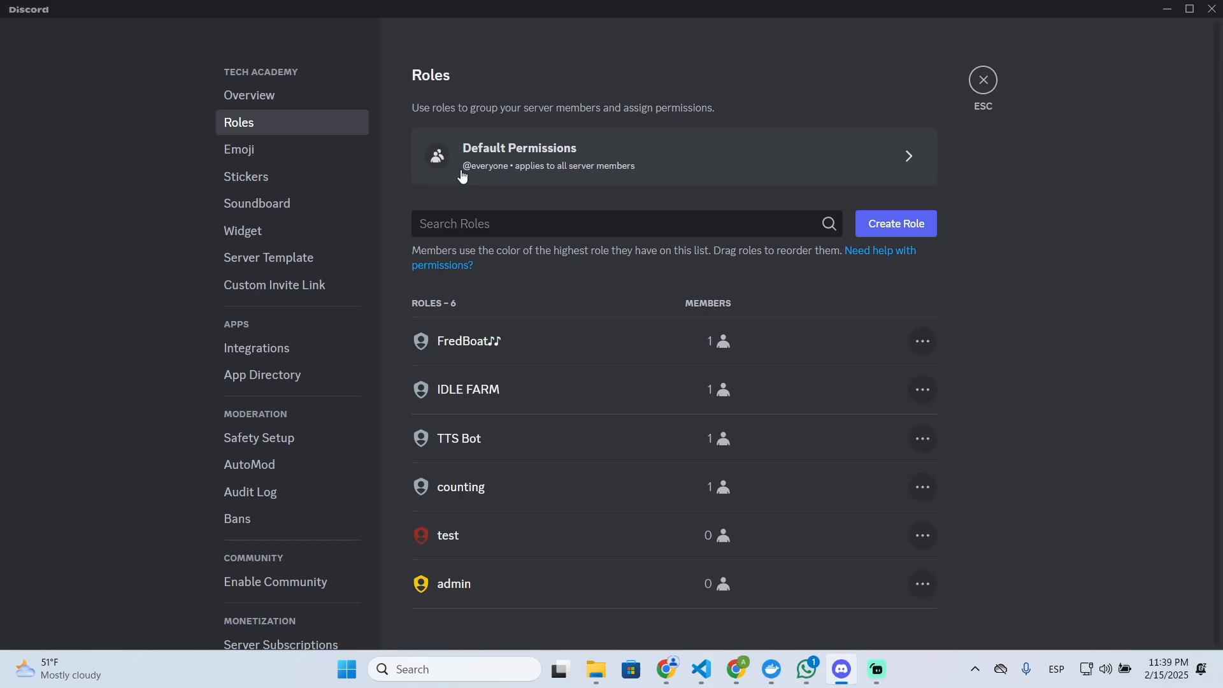
mouse_move(580, 157)
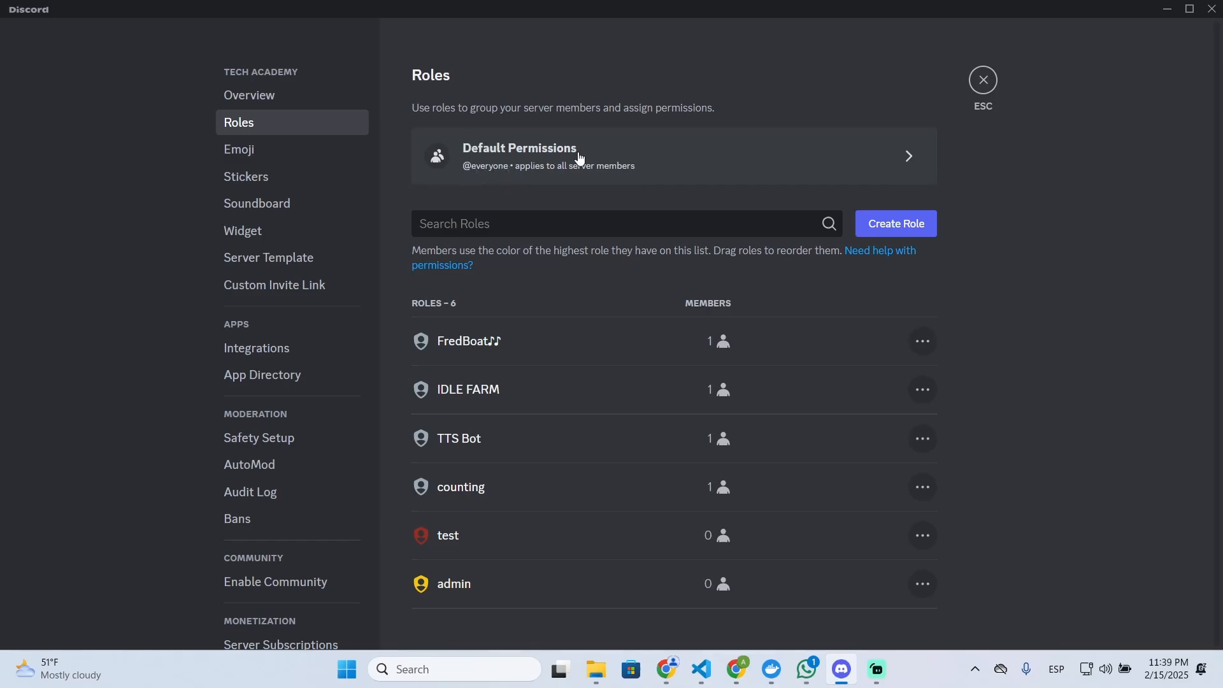
mouse_move(605, 175)
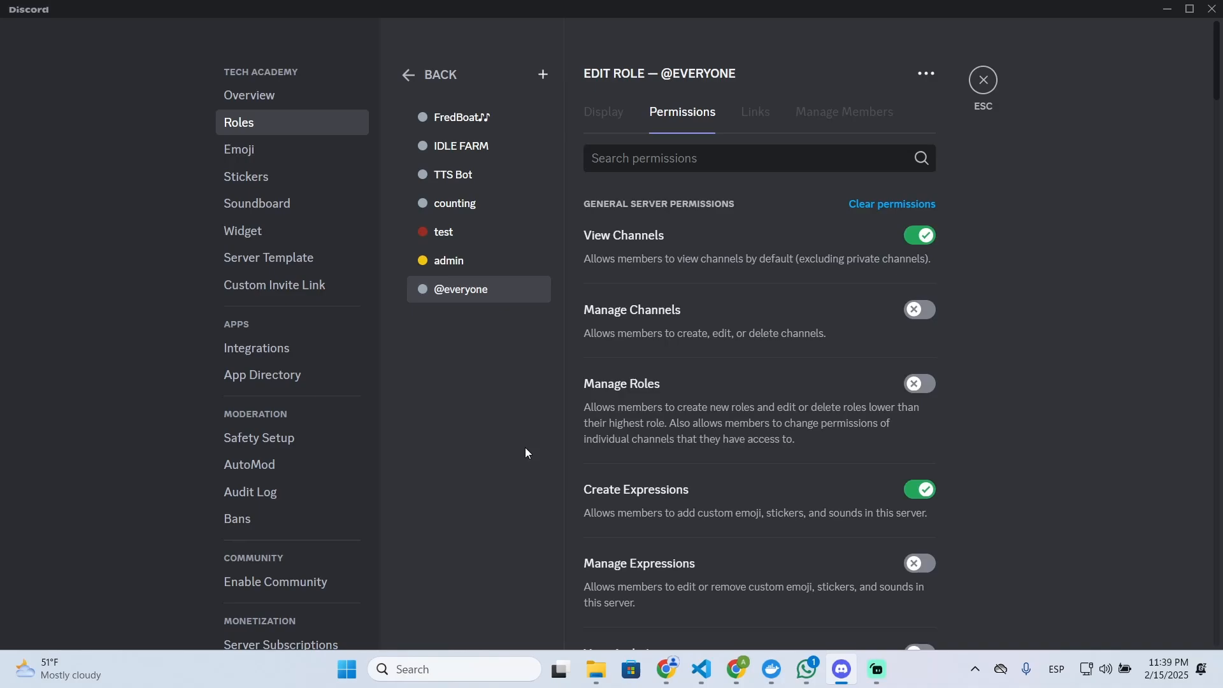
type("@e")
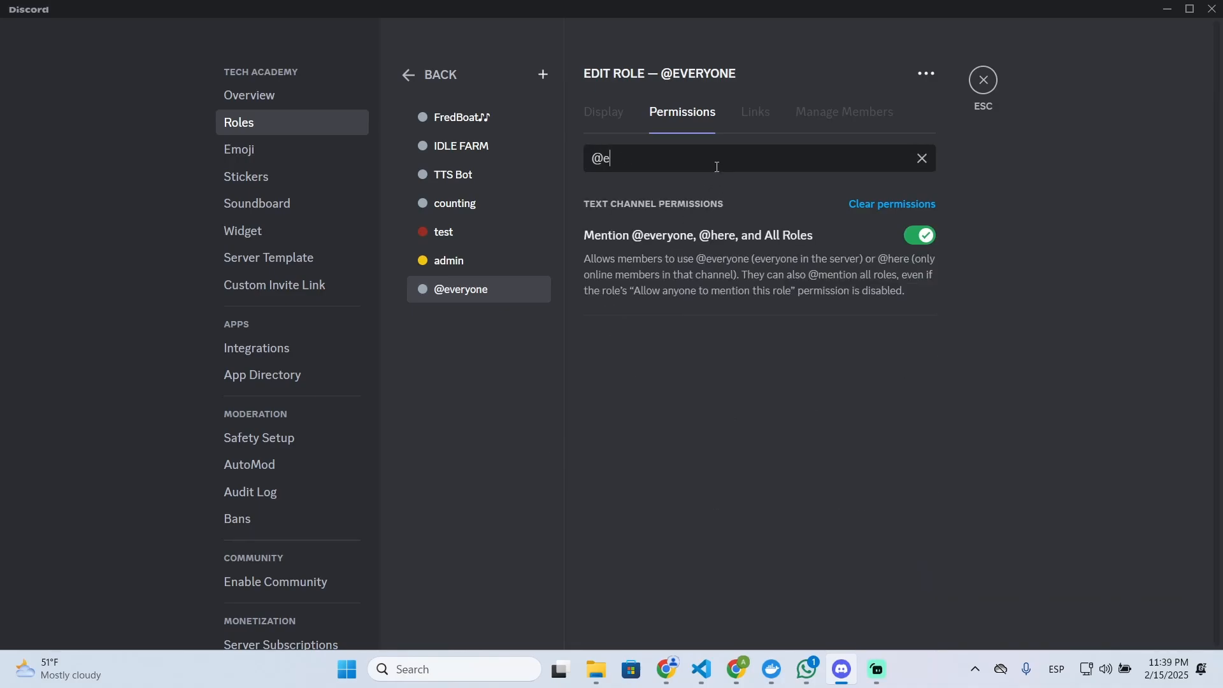
type("ver")
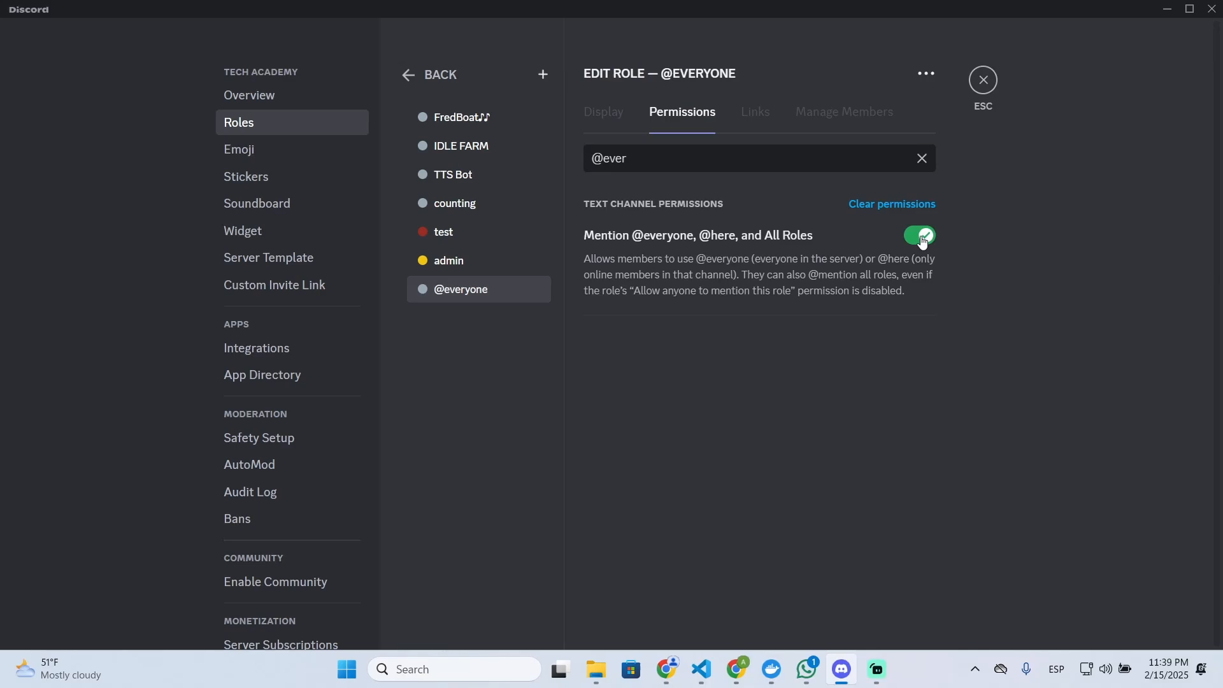
left_click(920, 235)
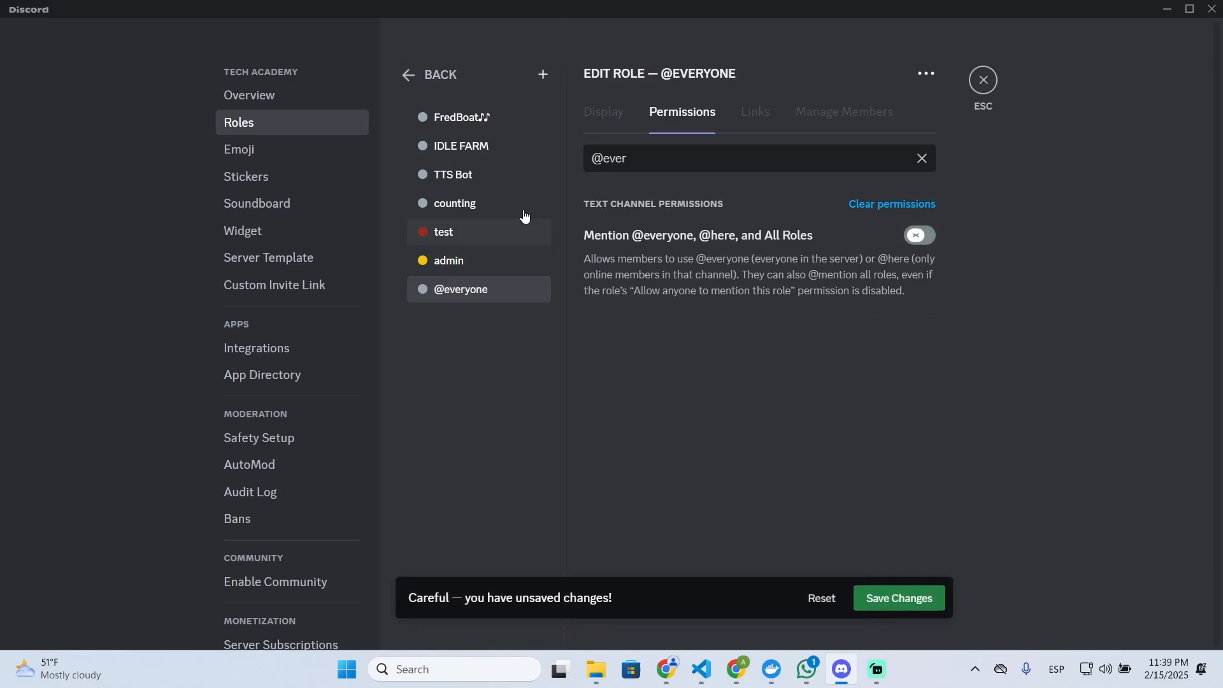
left_click(443, 232)
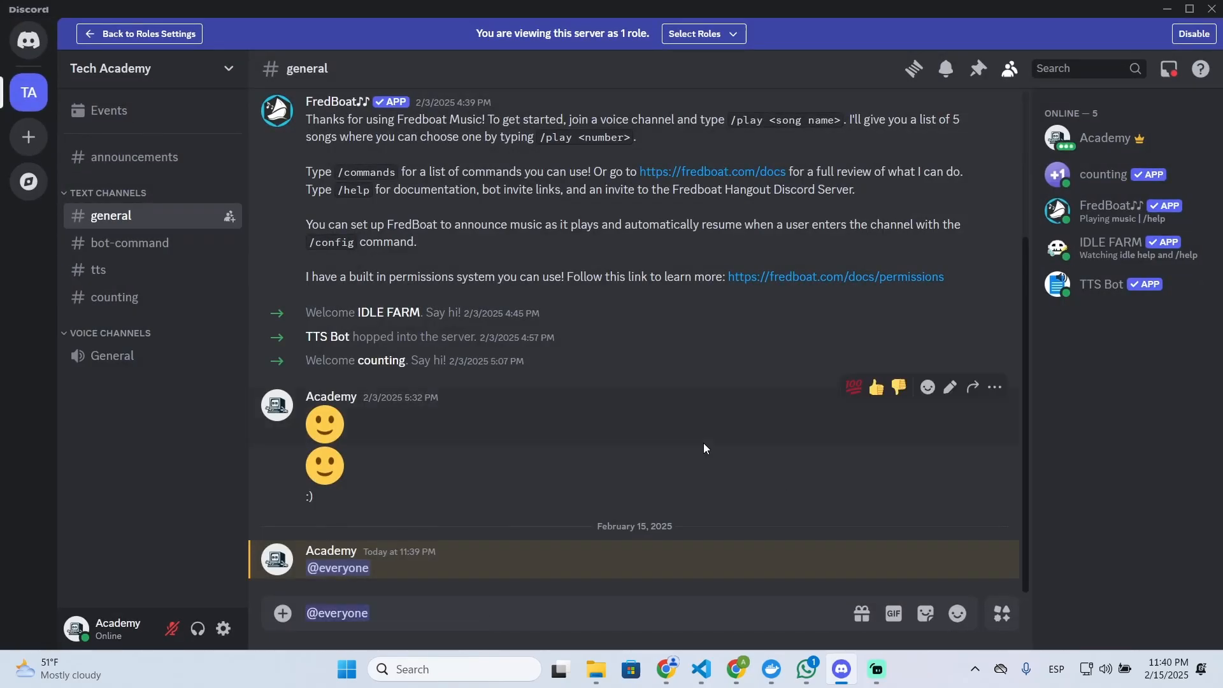
type("@e")
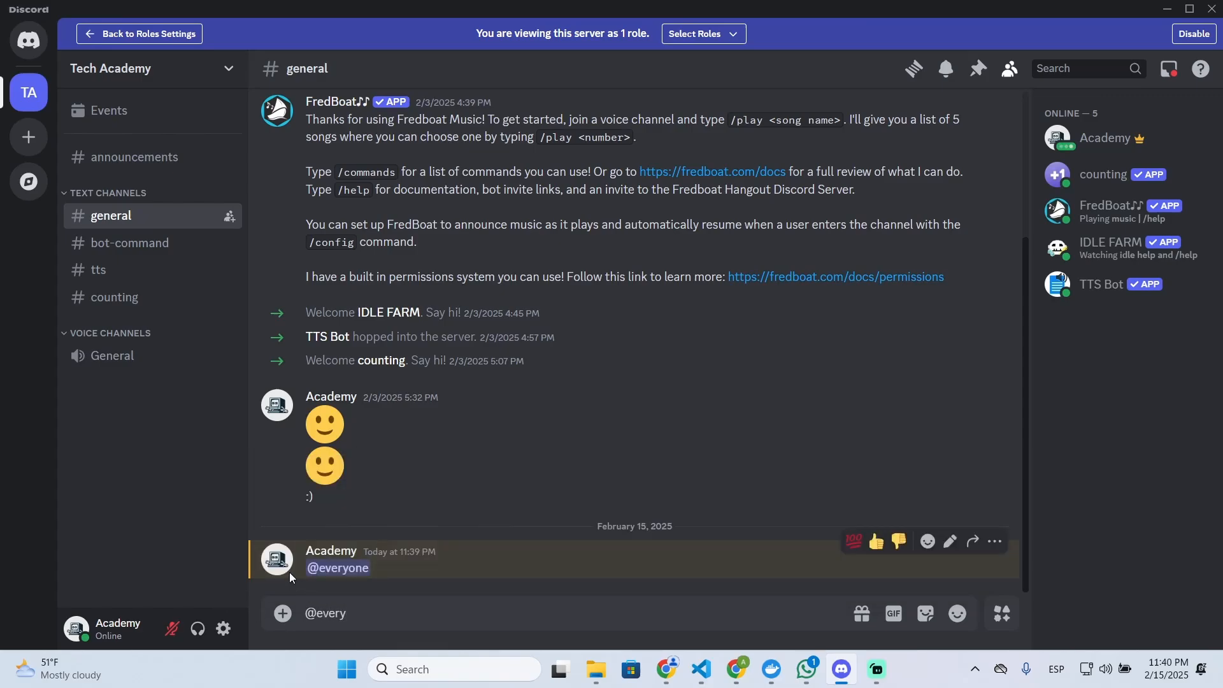
mouse_move(376, 599)
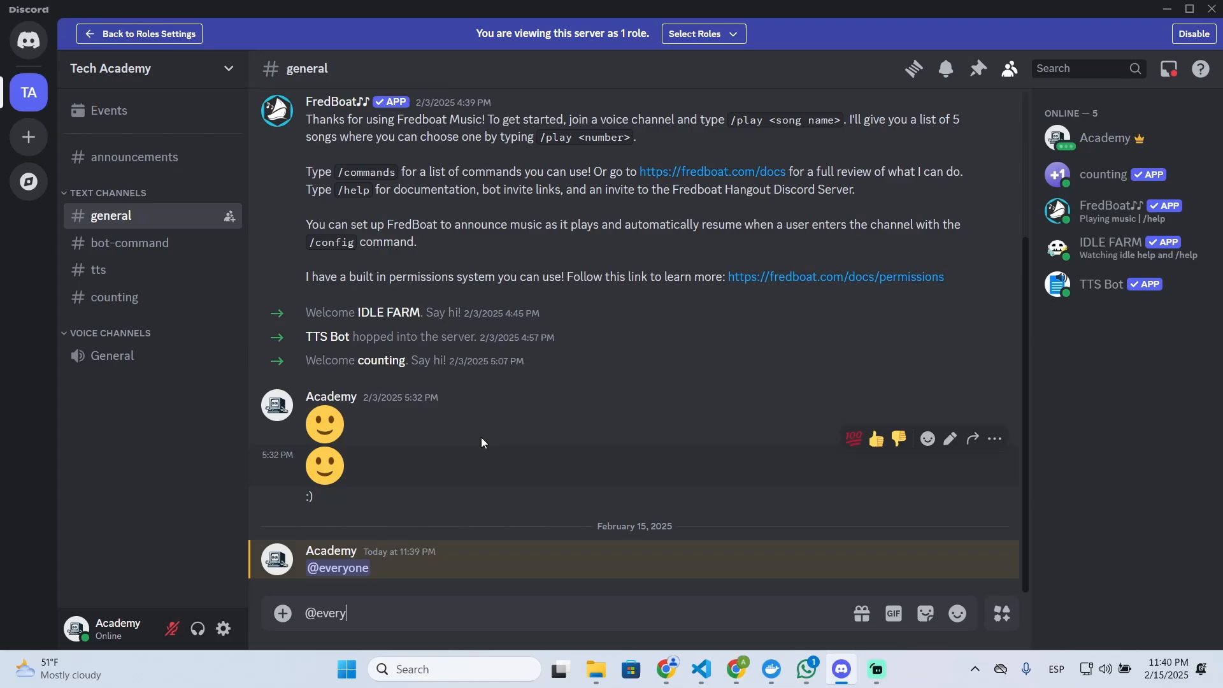
mouse_move(797, 632)
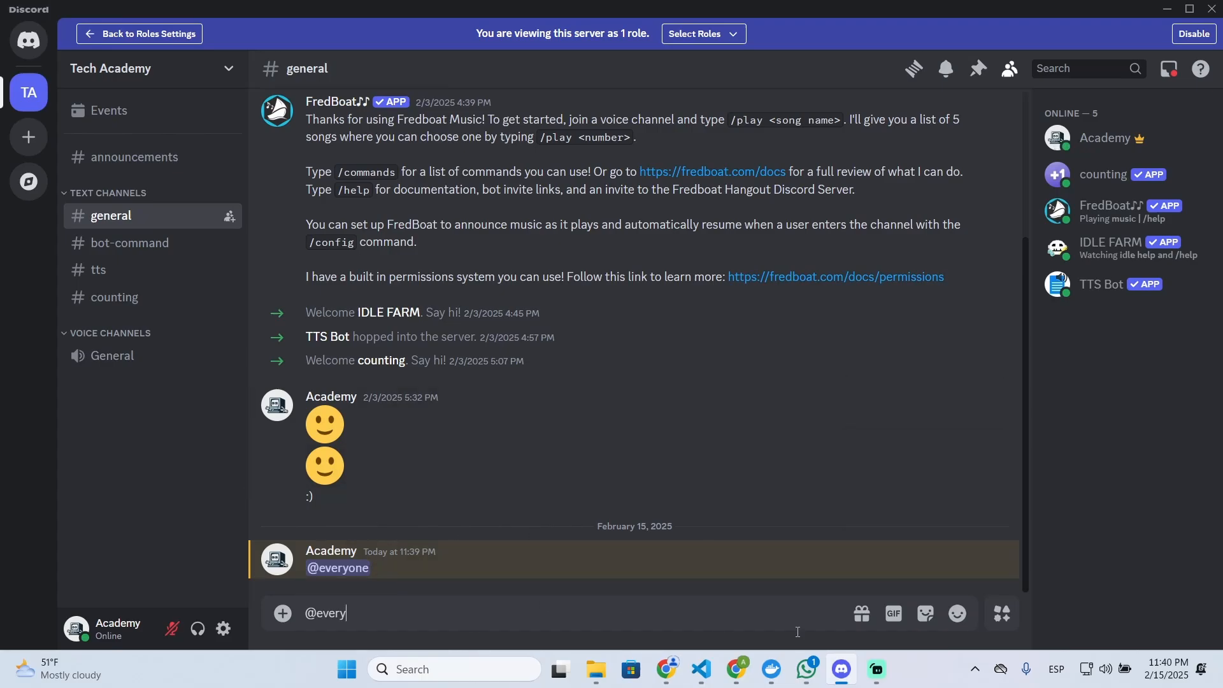